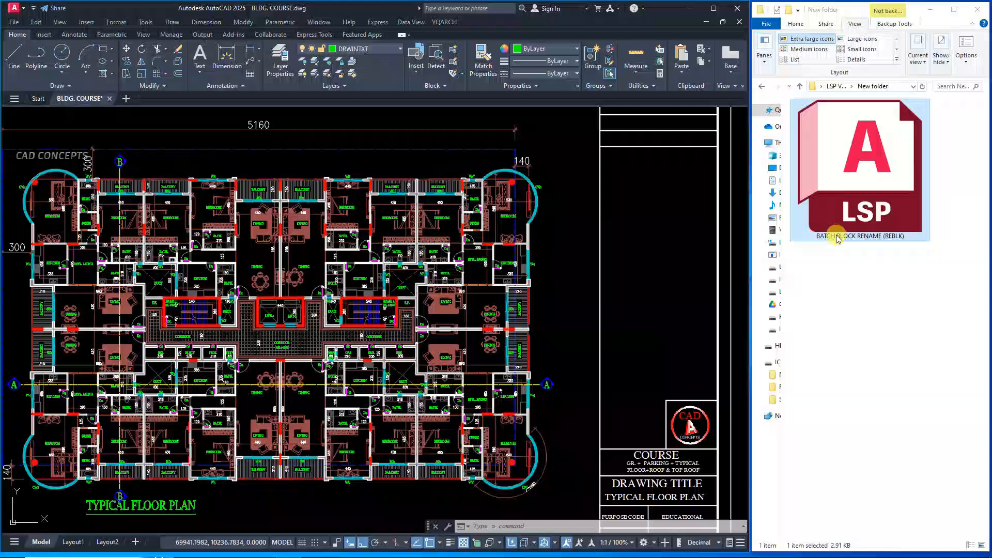
{"action": "mouse_move", "coordinate": [861, 235]}
{"action": "type", "text": "REBLK"}
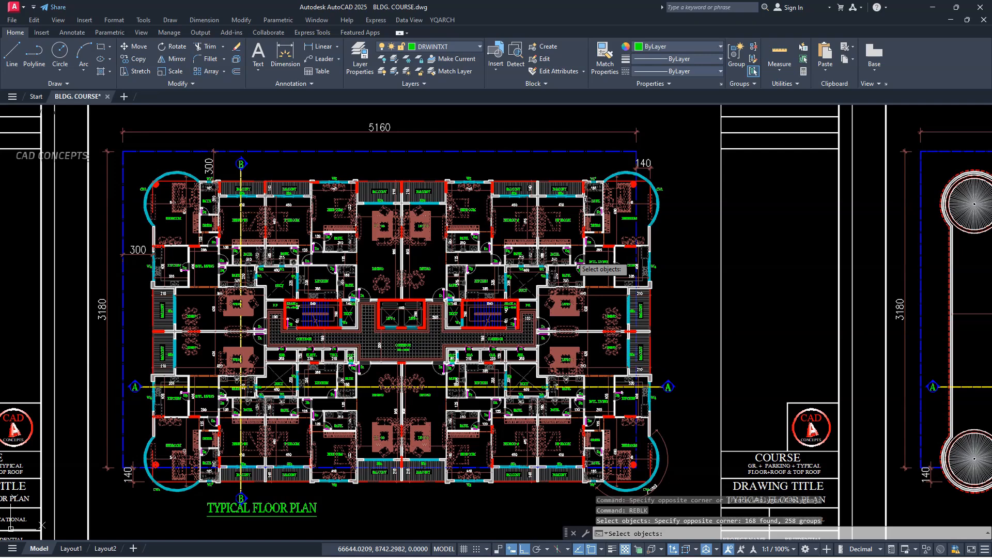
{"action": "mouse_move", "coordinate": [372, 258]}
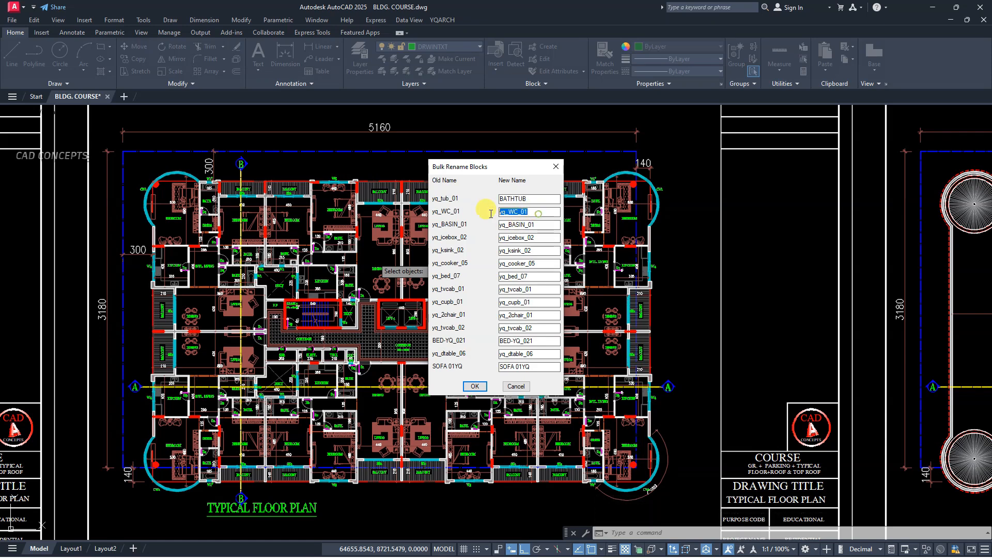
Enter new block names WATER CLOSES, TV CUPBOARD and SOFA in the Bulk Rename Blocks list.
{"action": "type", "text": "WATER CLOSES"}
{"action": "left_click", "coordinate": [528, 224]}
{"action": "type", "text": "BASIN"}
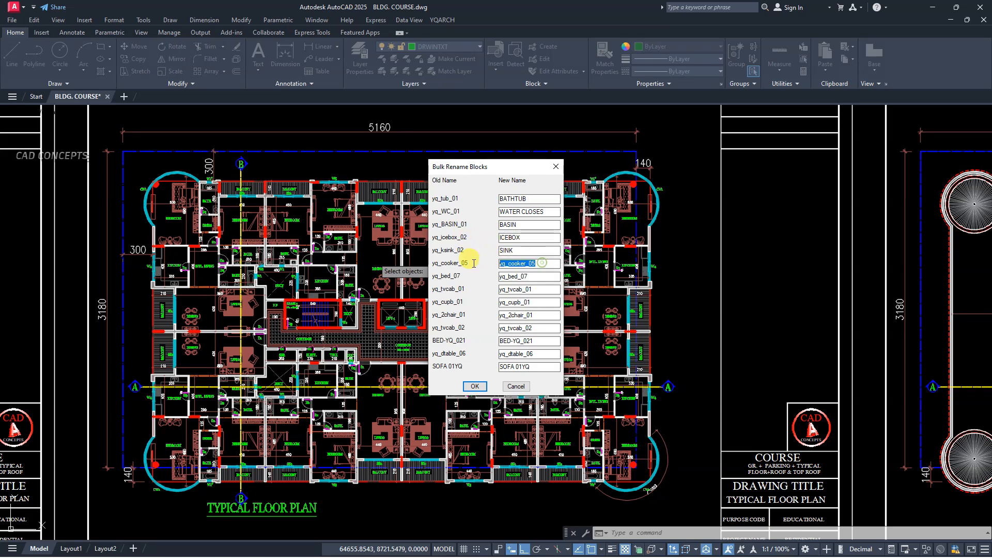
{"action": "left_click", "coordinate": [528, 289]}
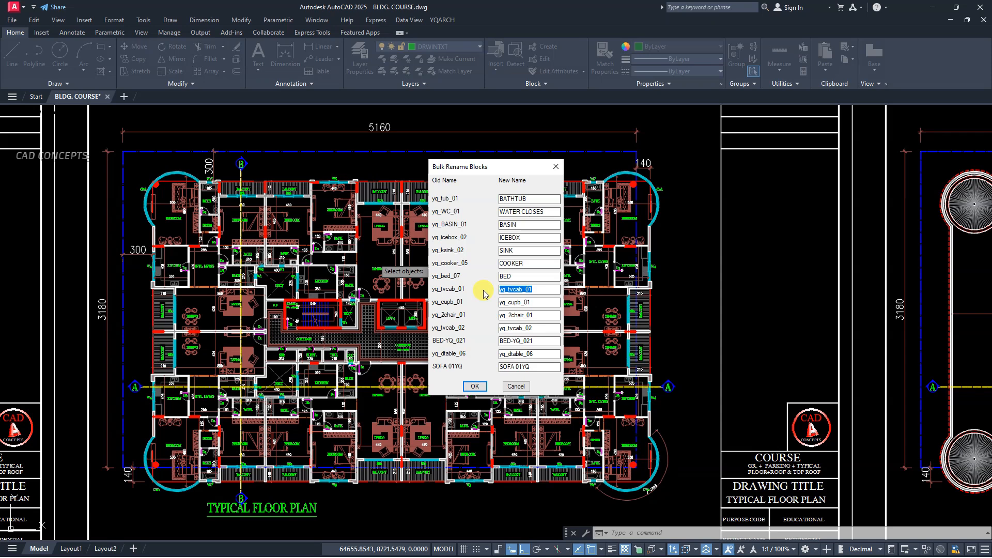
{"action": "type", "text": "TV CUPBOARD"}
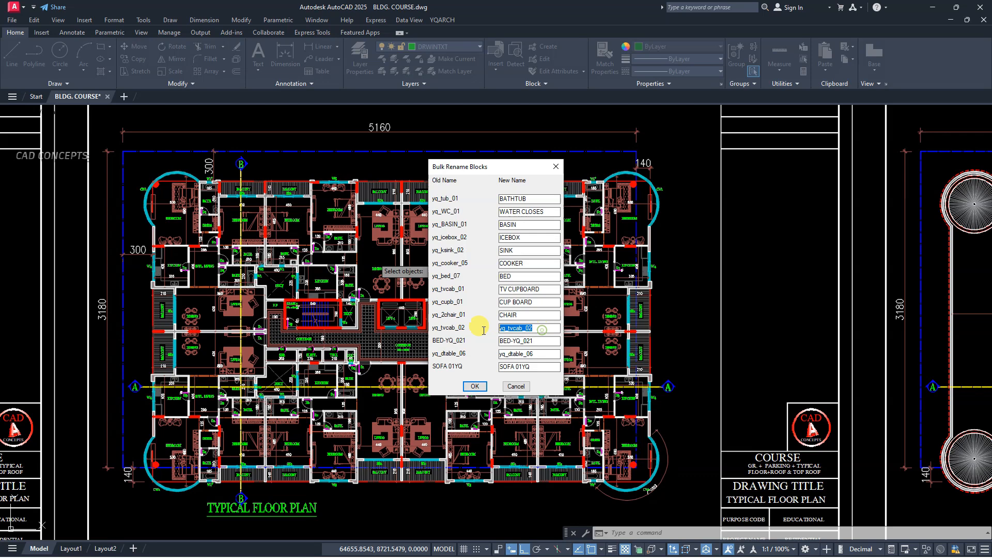
{"action": "left_click", "coordinate": [528, 341]}
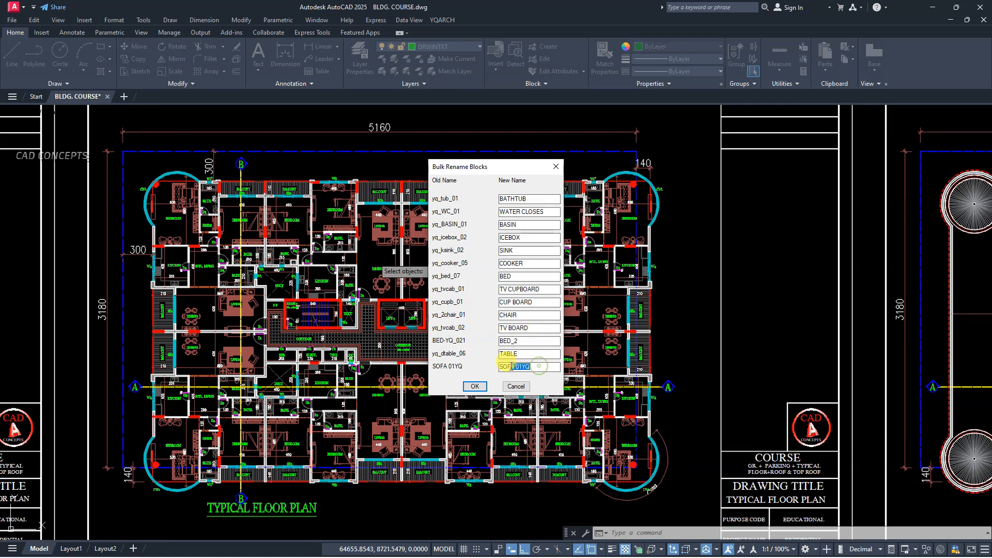
{"action": "type", "text": "SOFA"}
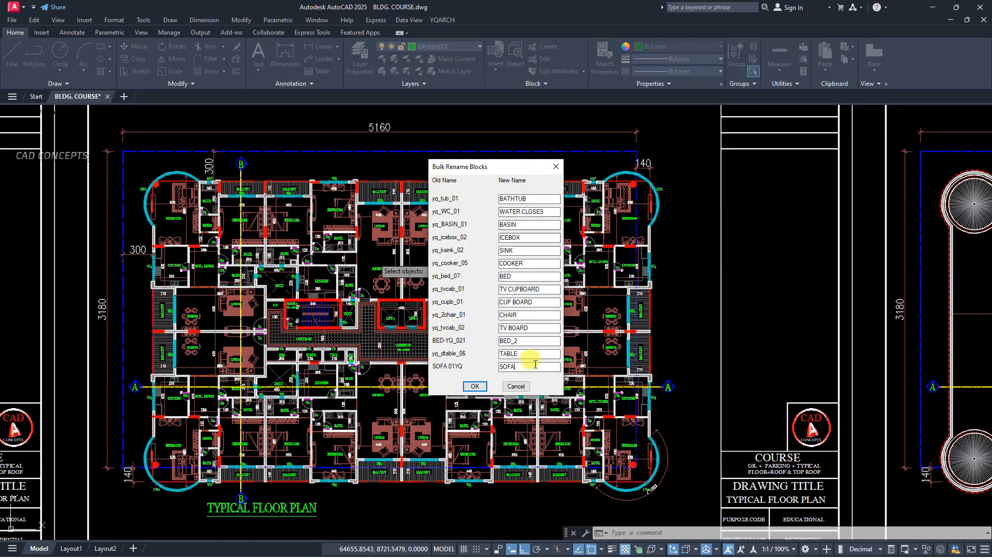
Apply all the new block names and acknowledge the rename success message.
{"action": "left_click", "coordinate": [473, 386]}
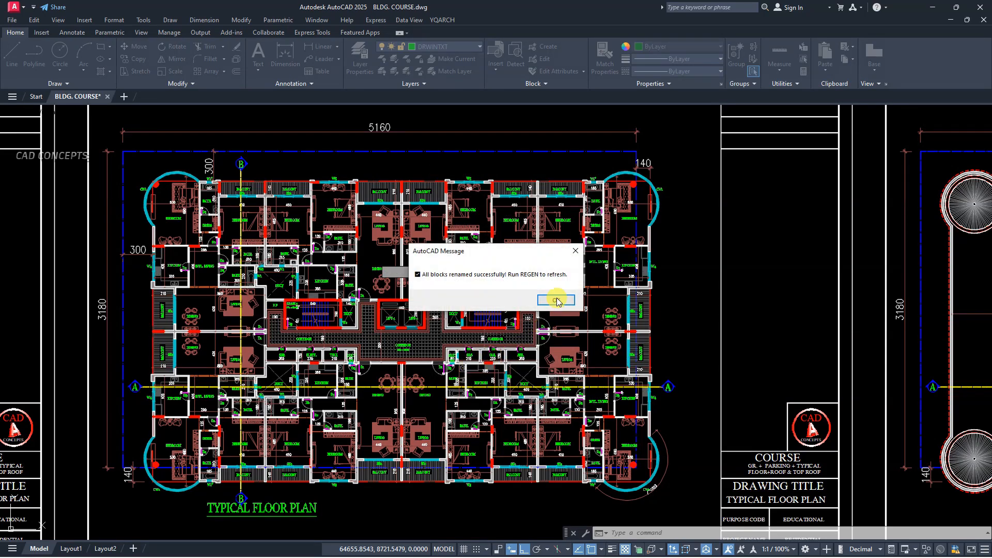
{"action": "left_click", "coordinate": [554, 299]}
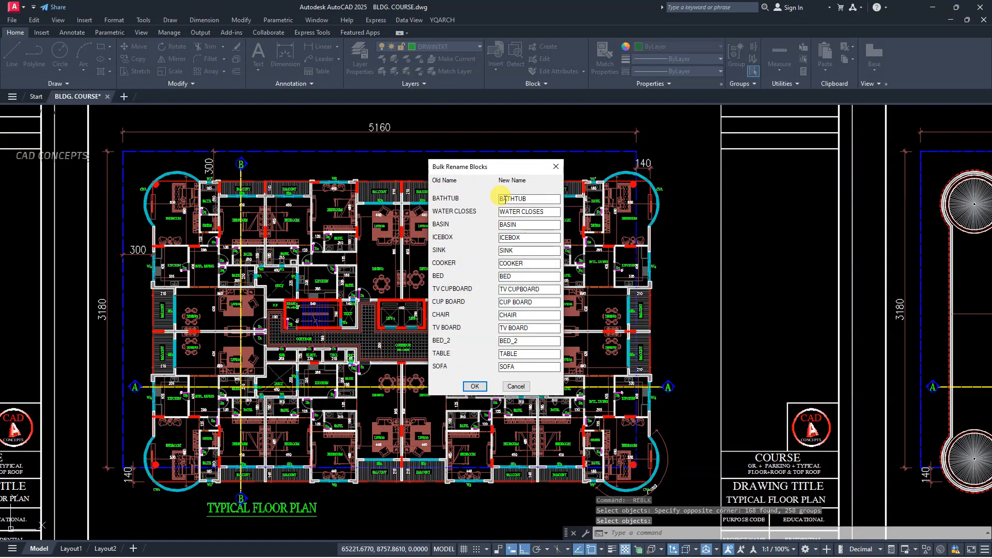
Rerun REBLK to verify the list shows BATHTUB, SOFA and the other new names, then close it.
{"action": "left_click", "coordinate": [513, 366]}
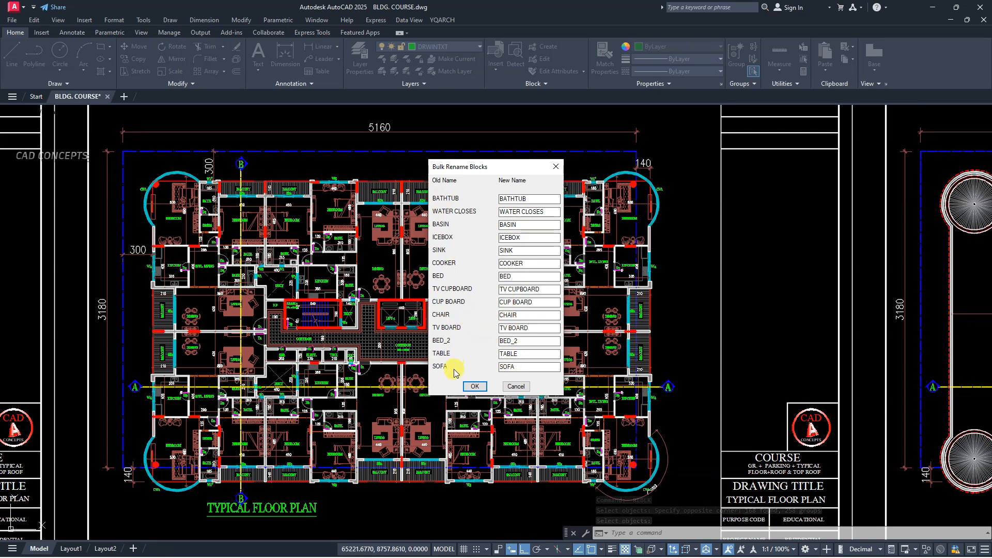
{"action": "mouse_move", "coordinate": [474, 387]}
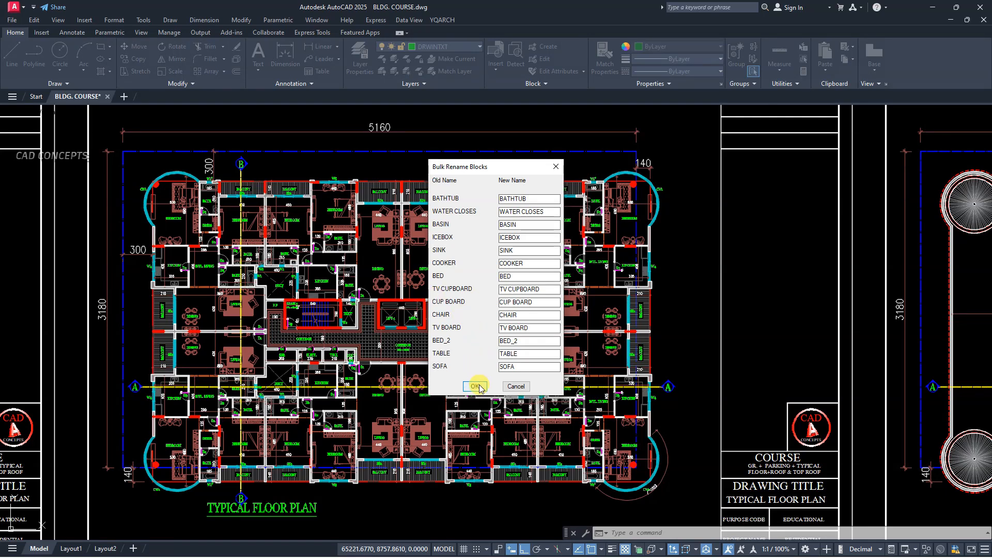
{"action": "left_click", "coordinate": [474, 386]}
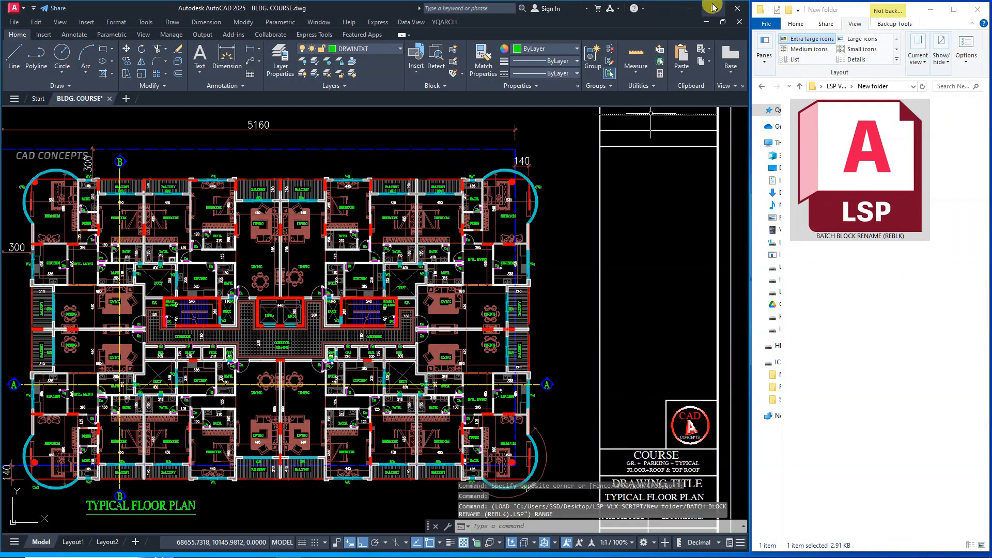
{"action": "mouse_move", "coordinate": [874, 229]}
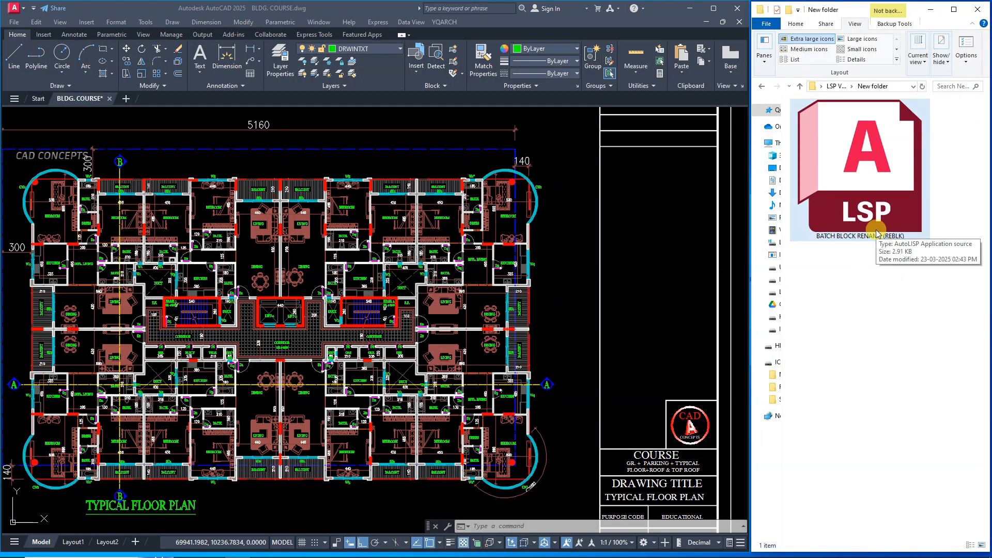